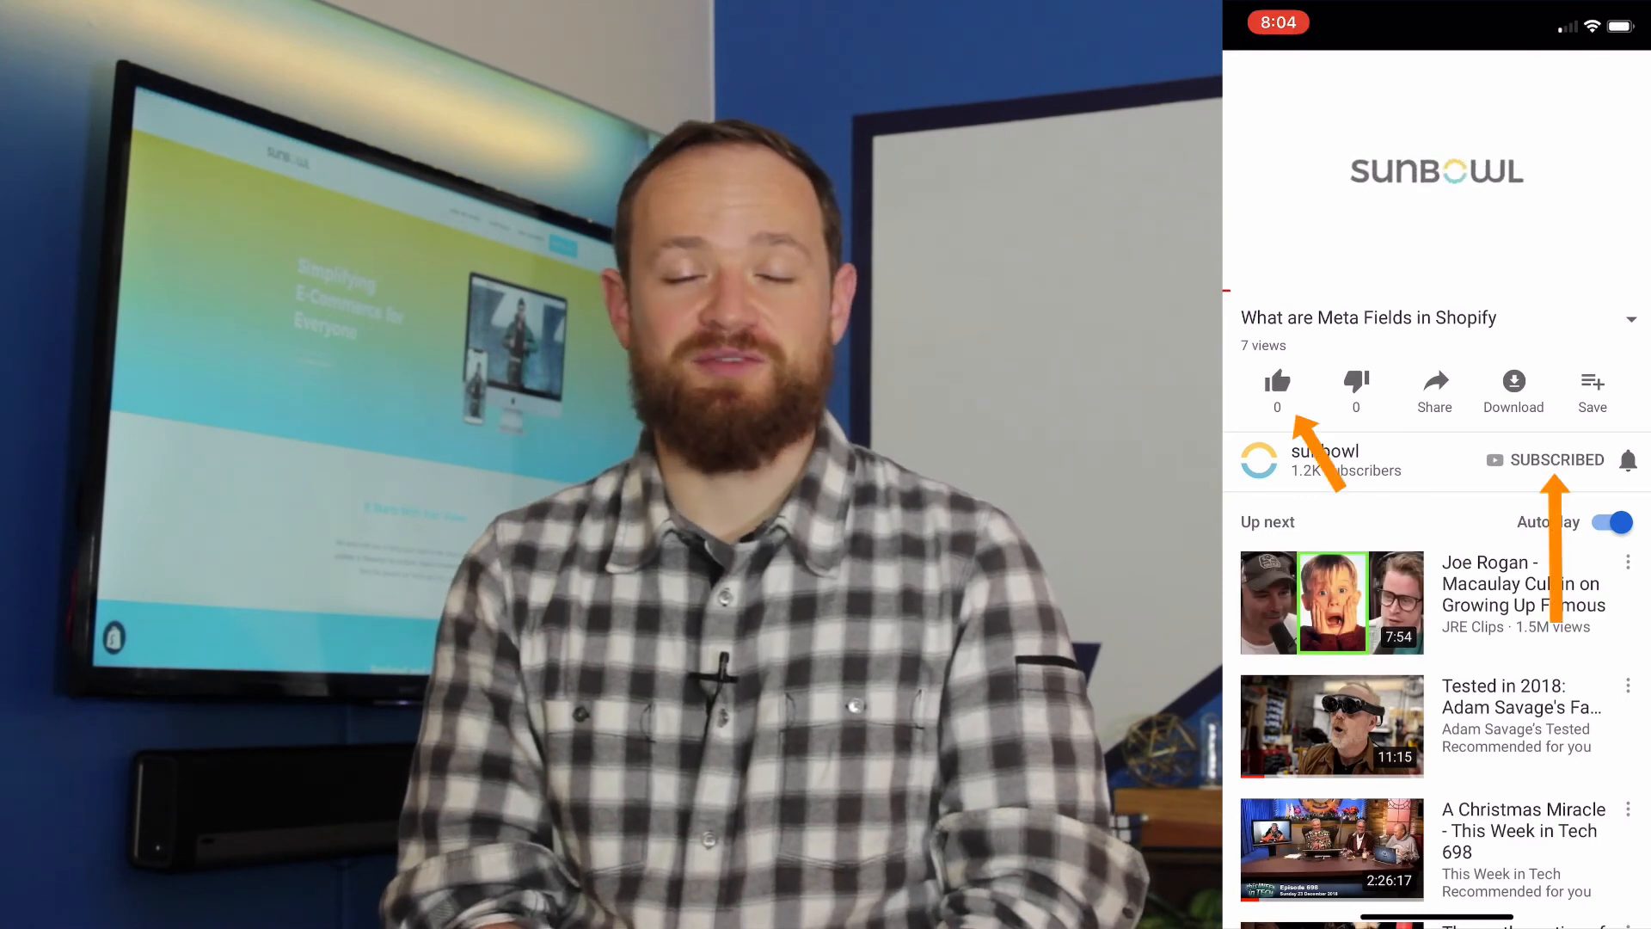
{"action": "left_click", "coordinate": [1434, 169]}
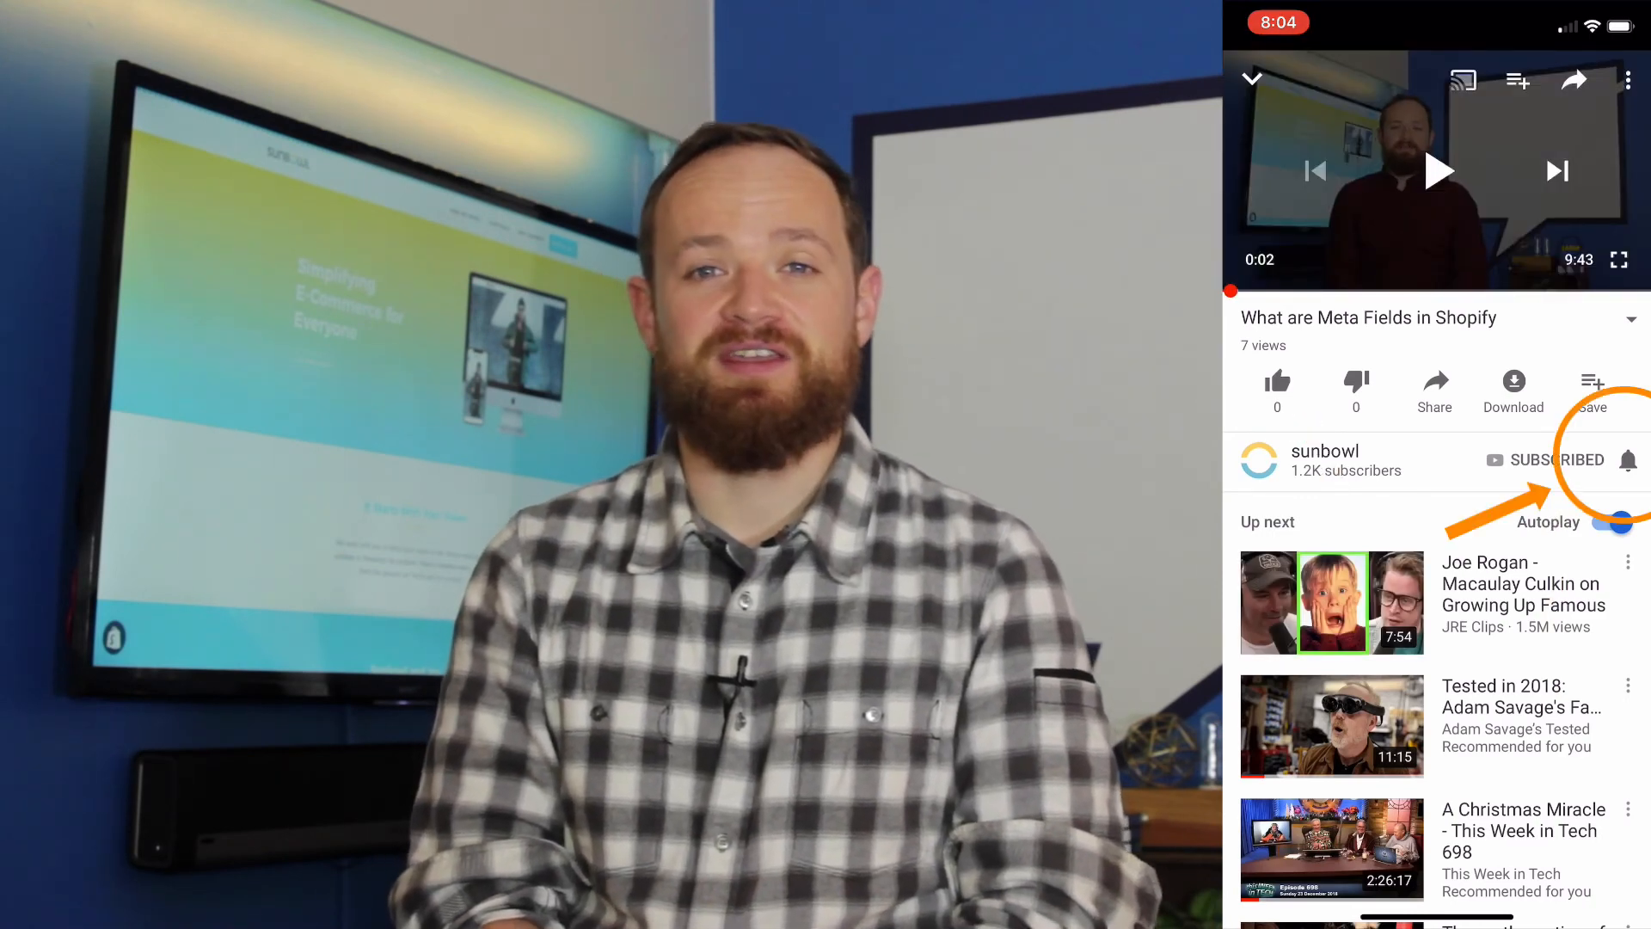